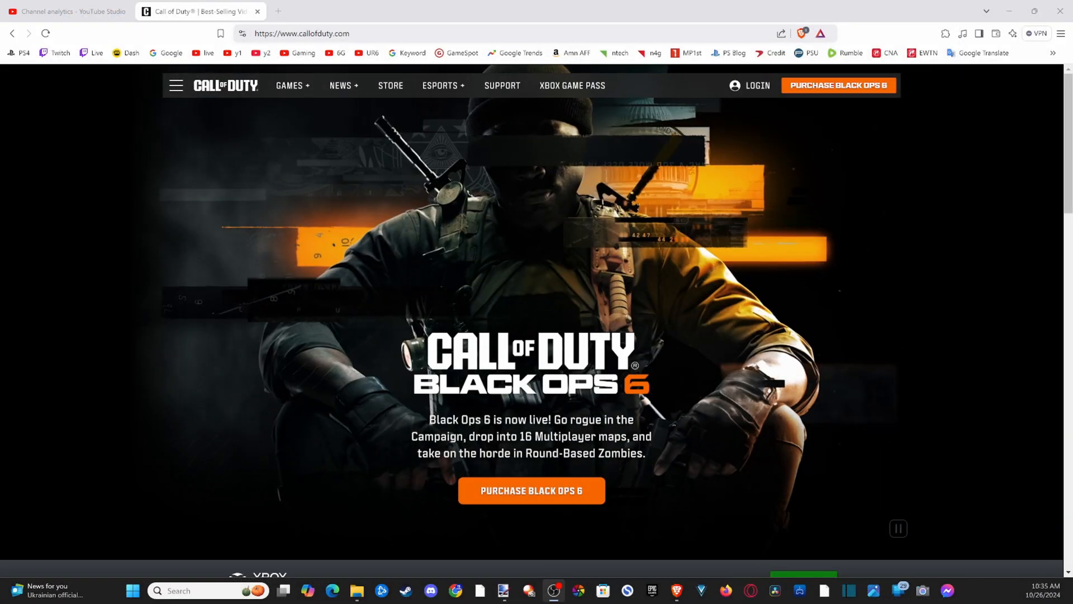
# Step: Log in from callofduty.com to reach Account Management's Account Linking page
pyautogui.click(301, 33)
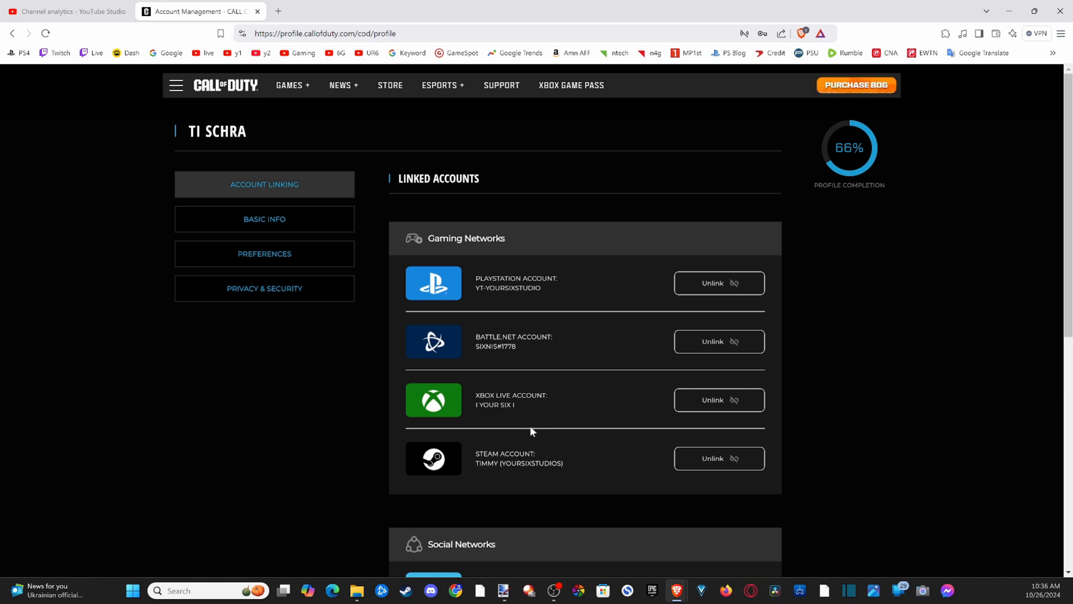
pyautogui.moveTo(264, 219)
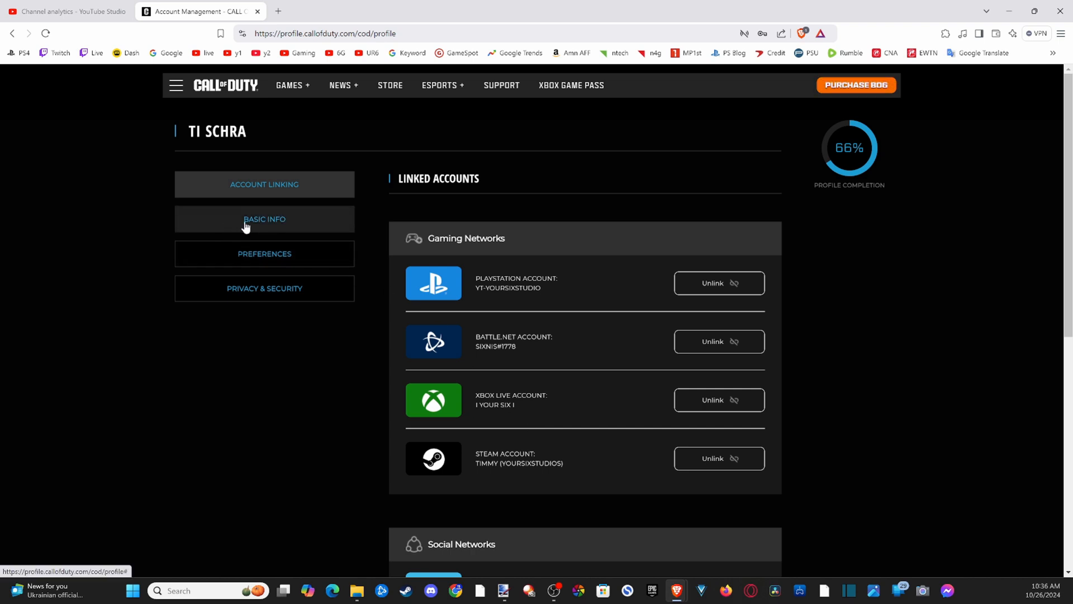
# Step: Show Basic Info with name, email, password, address and Activision ID
pyautogui.click(264, 220)
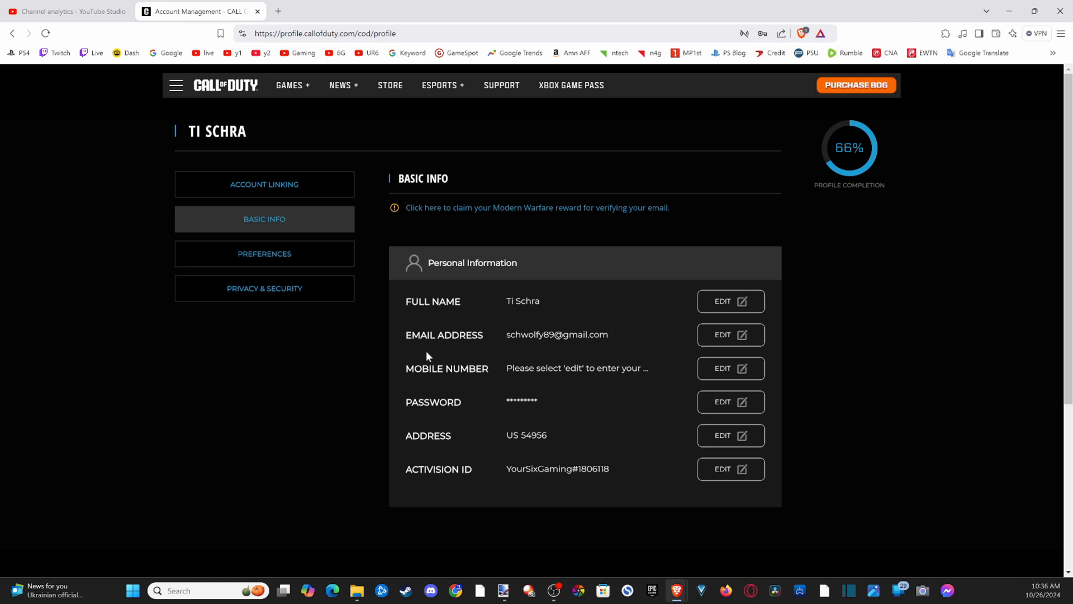
pyautogui.moveTo(730, 334)
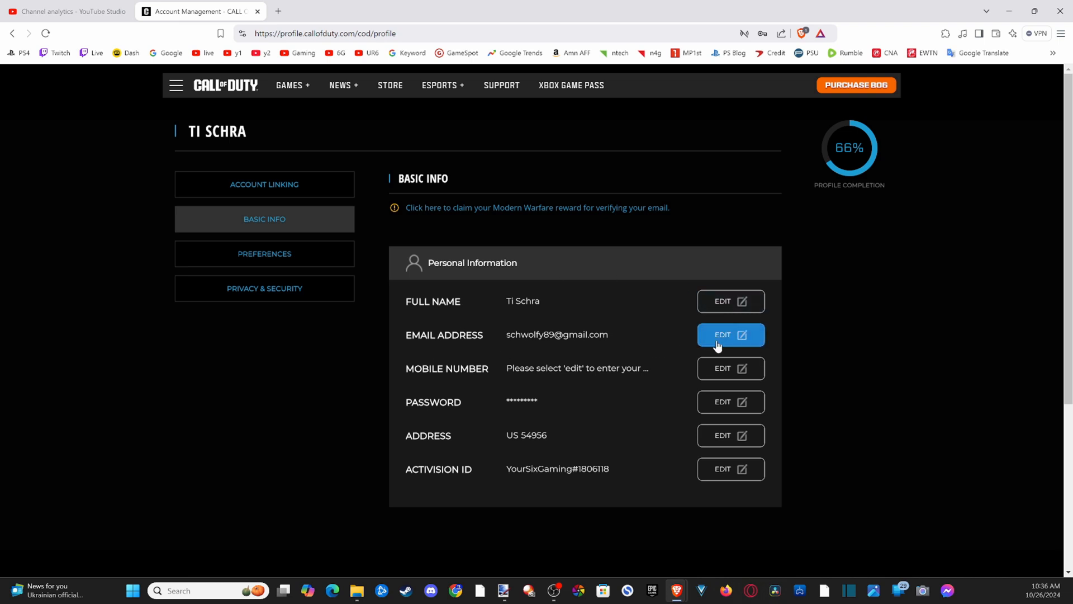
# Step: Edit the Email Address, bringing up the Account Verification Required dialog with Send Code
pyautogui.click(730, 335)
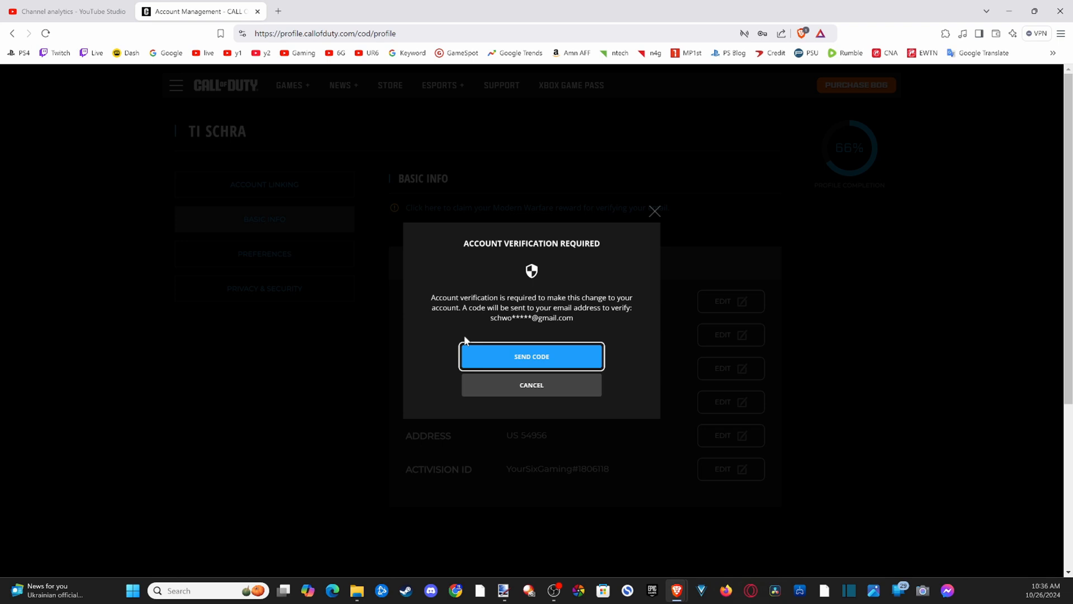
pyautogui.moveTo(510, 303)
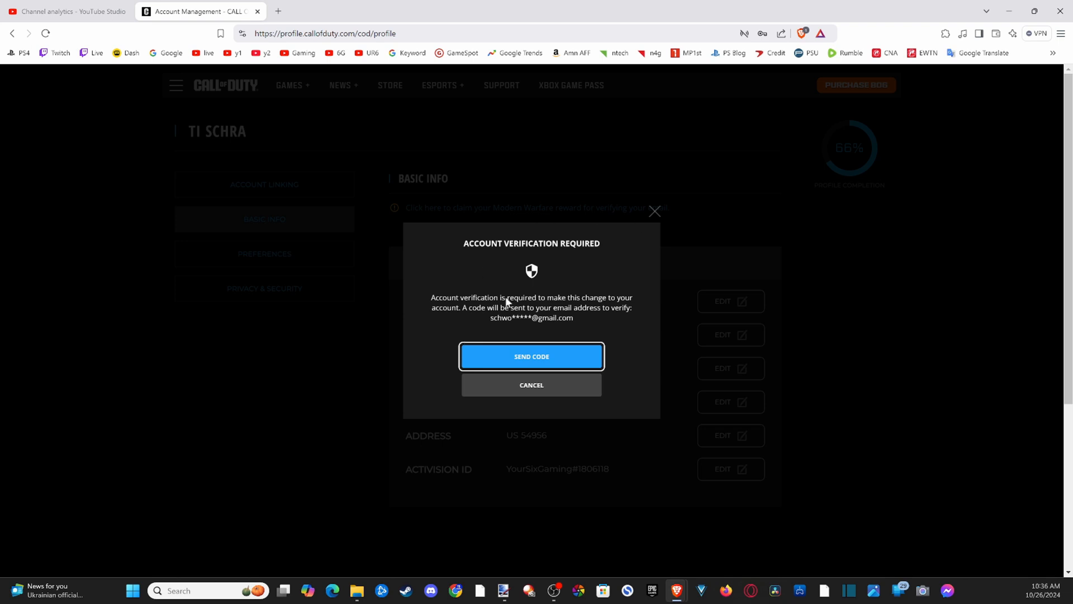
pyautogui.moveTo(531, 349)
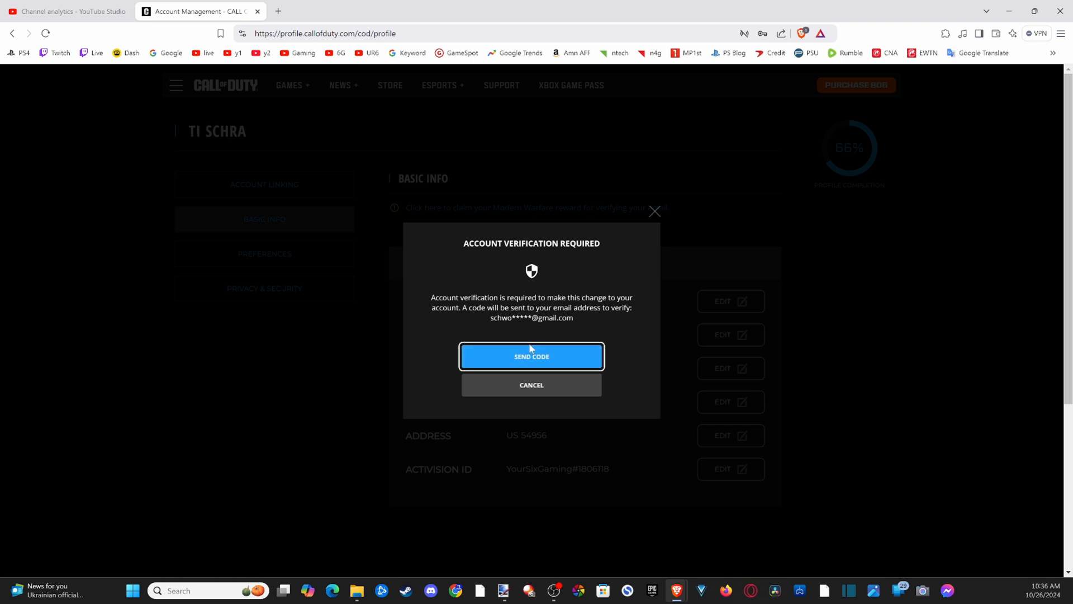